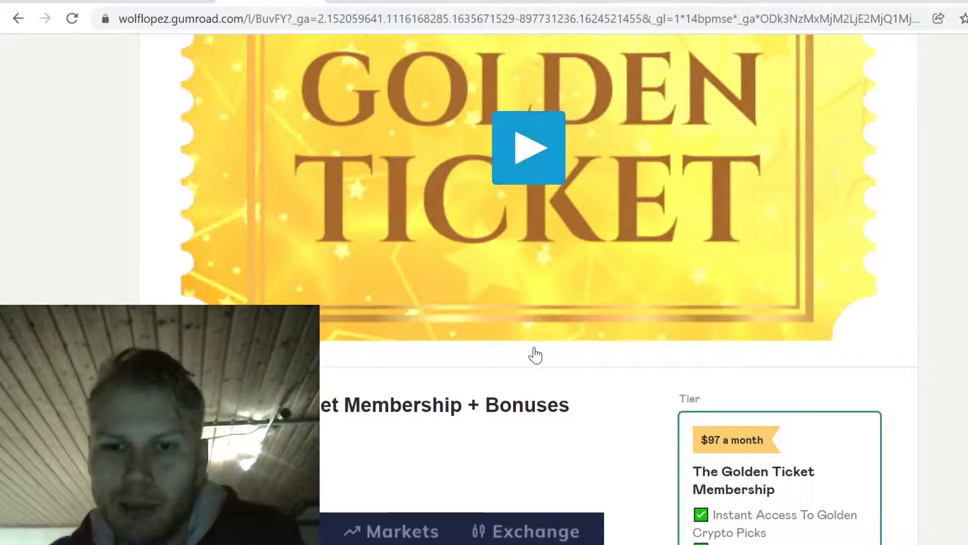
Scroll up the Gumroad Golden Ticket membership page
scroll(up, 3)
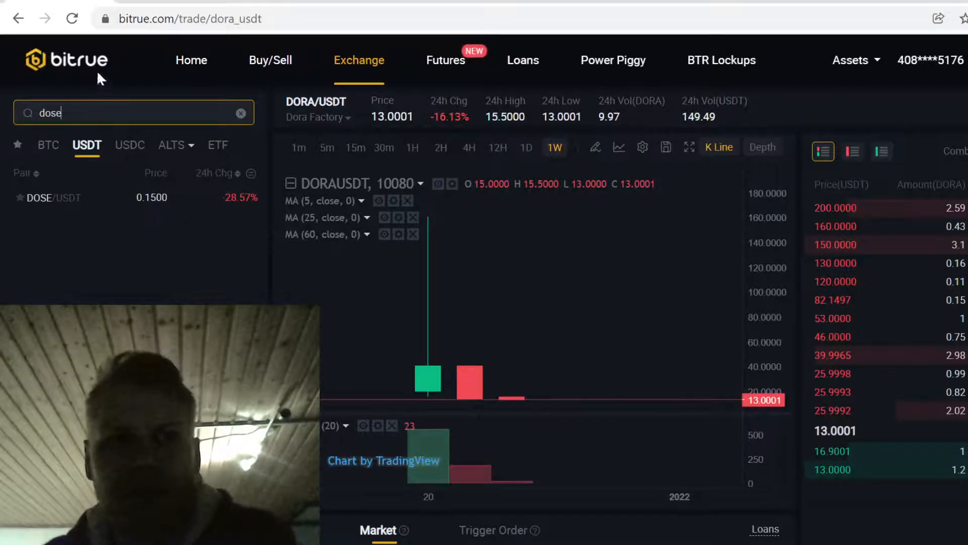
Go from the Bitrue home page via Assets > My Assets to the Spot balances
click(71, 60)
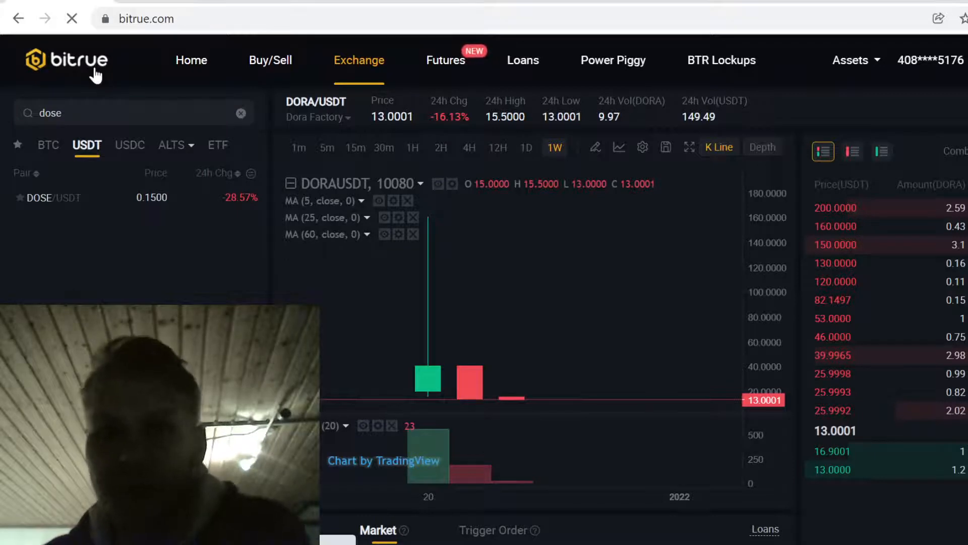
click(191, 60)
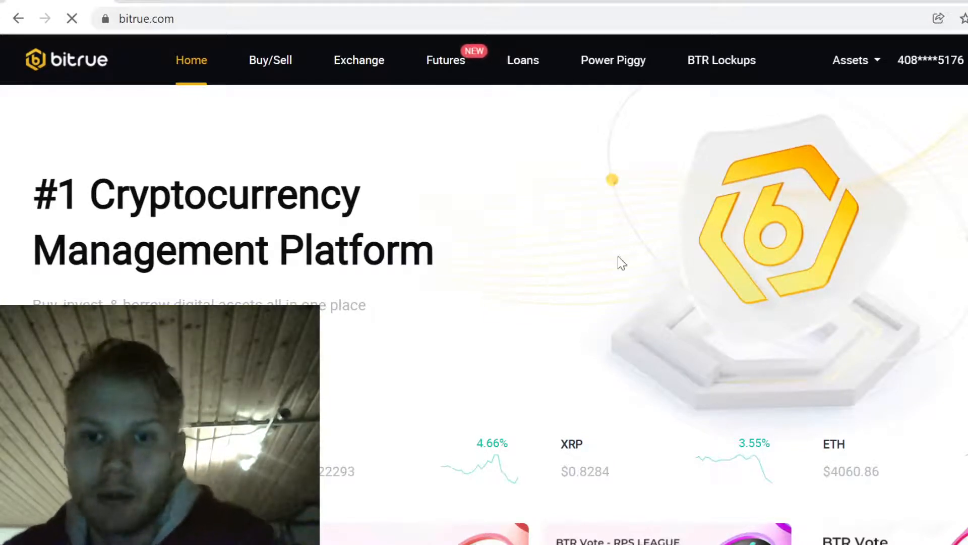
click(850, 60)
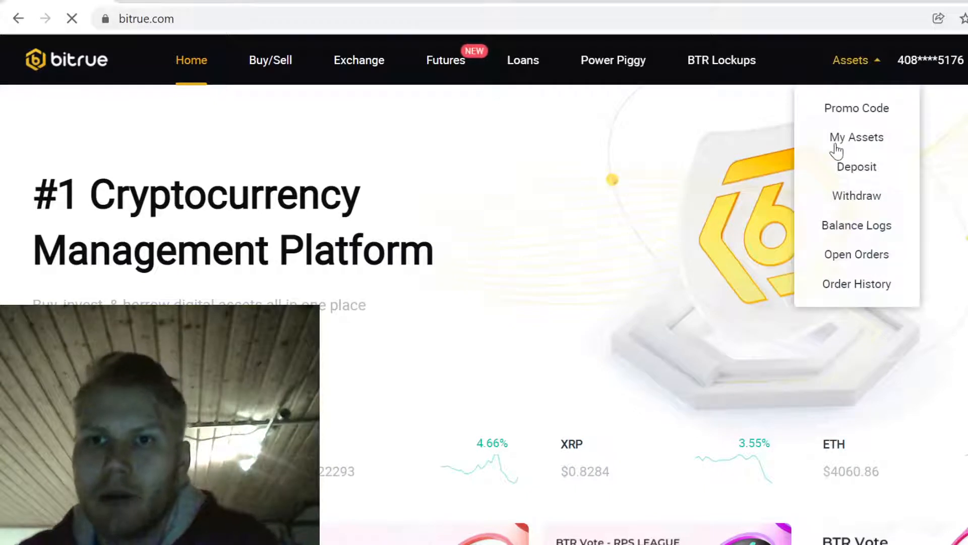
click(856, 136)
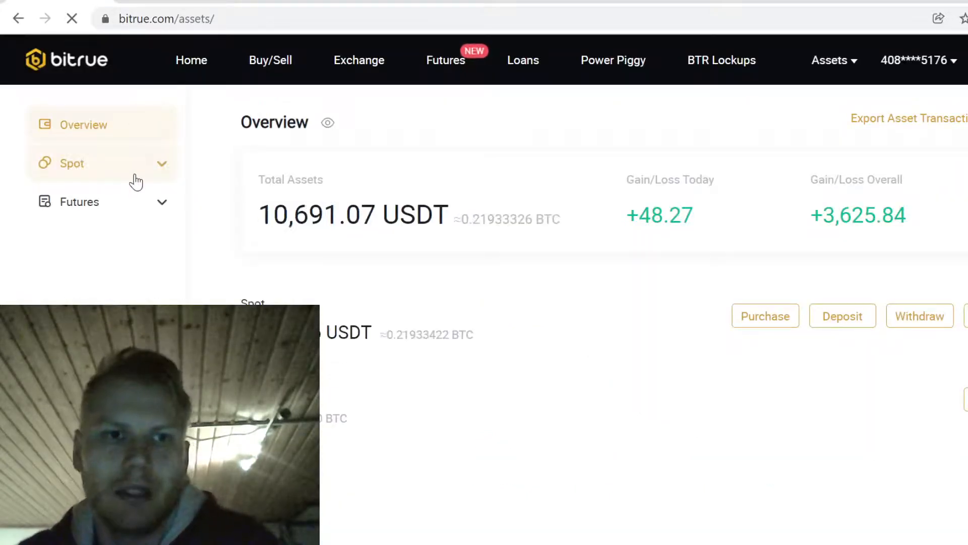
click(72, 163)
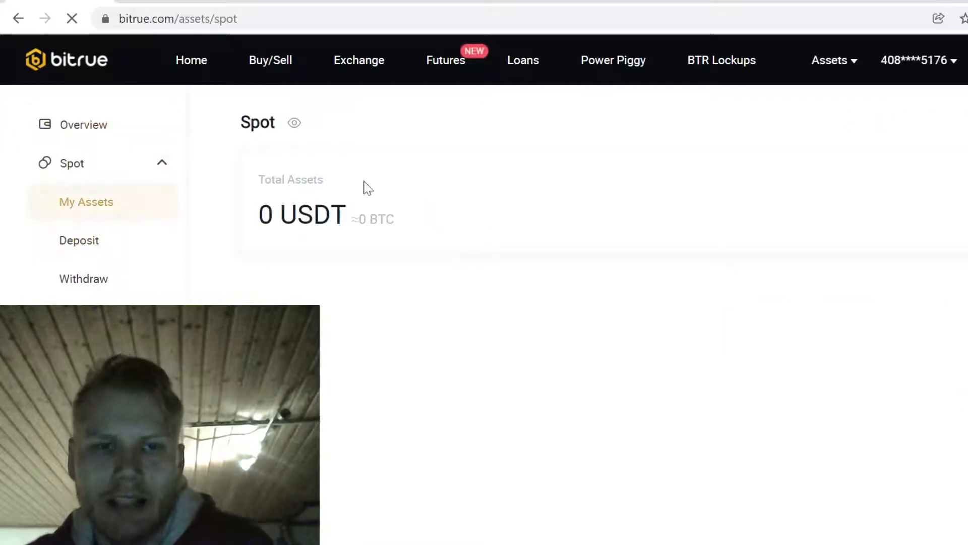
mouse_move(388, 361)
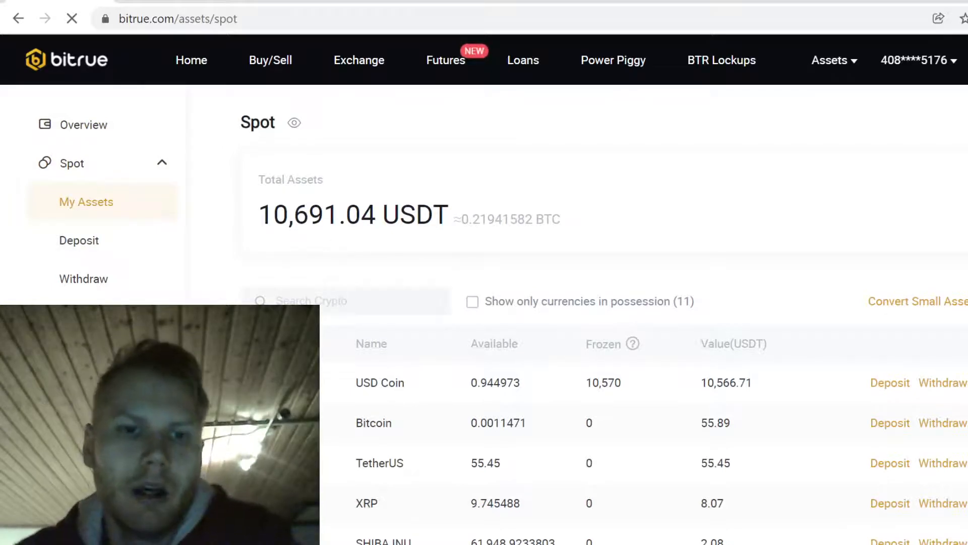
Reach the Buy/Sell credit-card form showing a 0.00954063 BTC order at 500
click(270, 60)
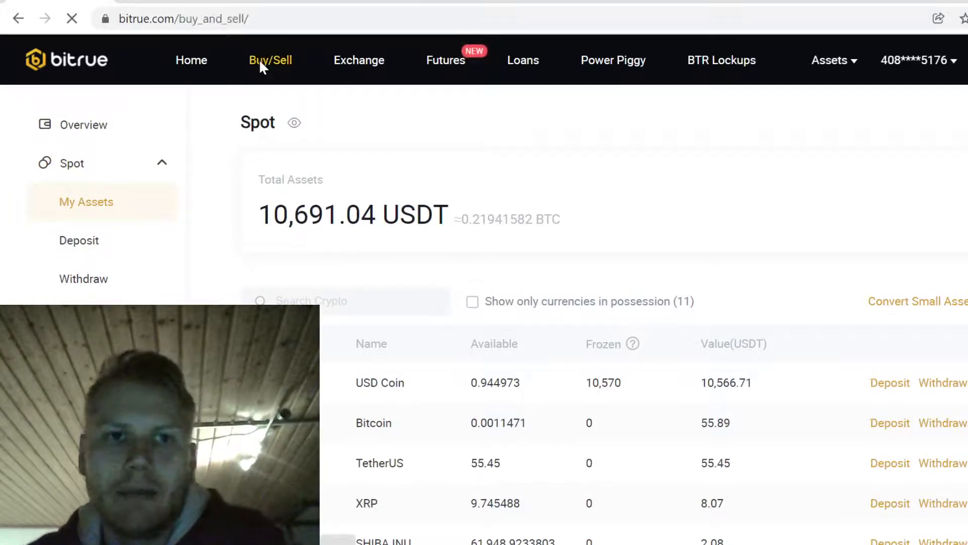
click(270, 60)
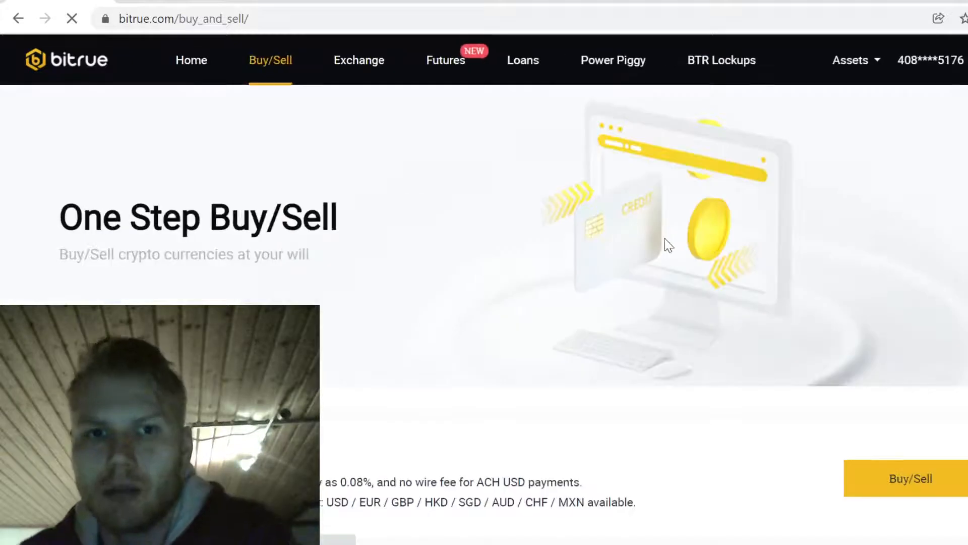
scroll(down, 3)
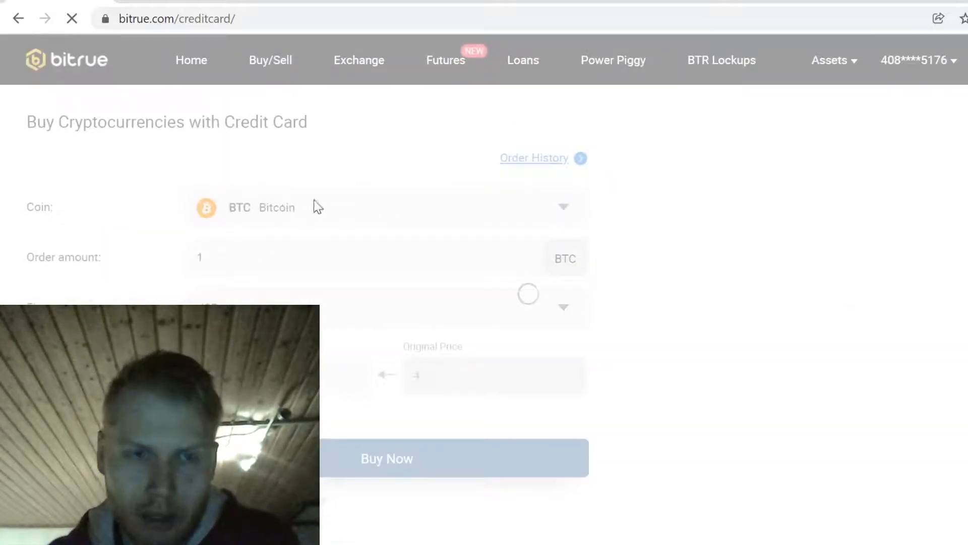
click(378, 208)
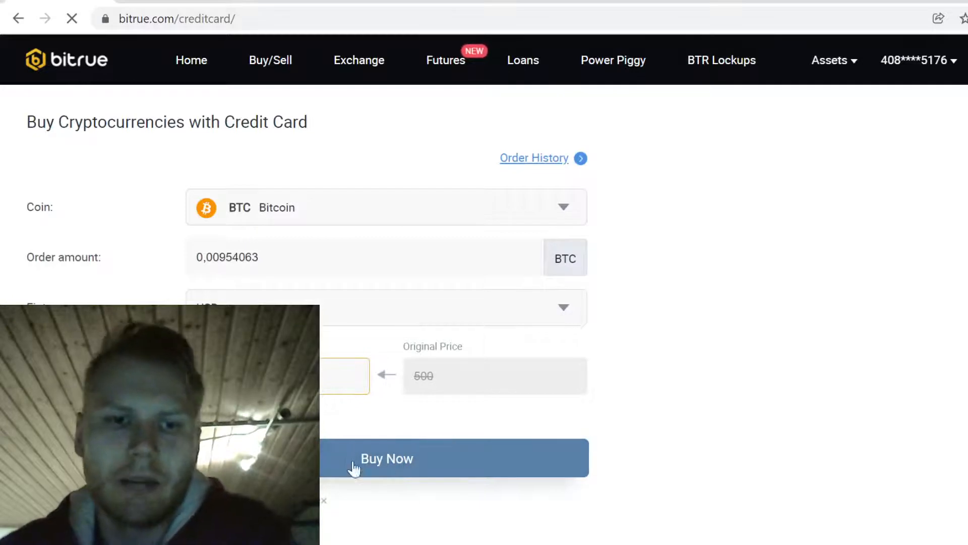
mouse_move(699, 309)
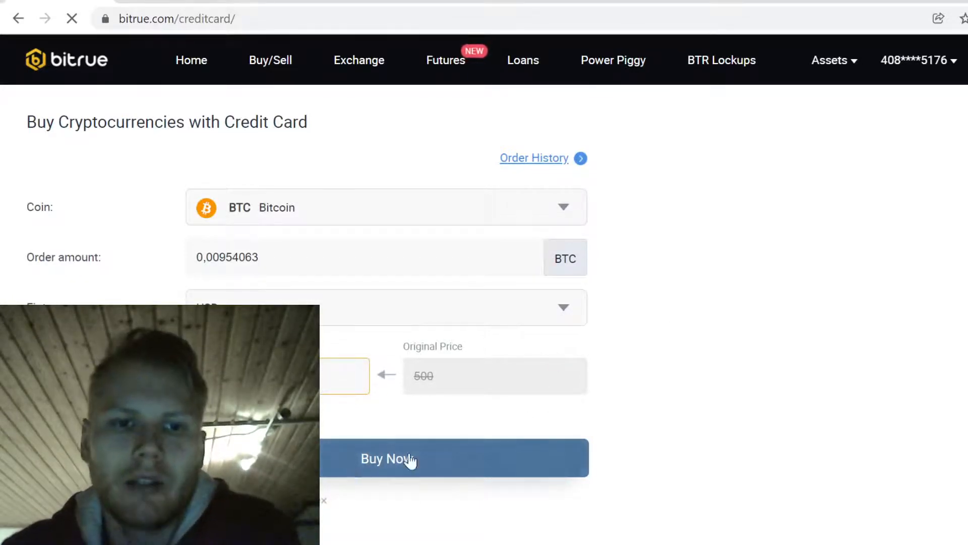
click(829, 60)
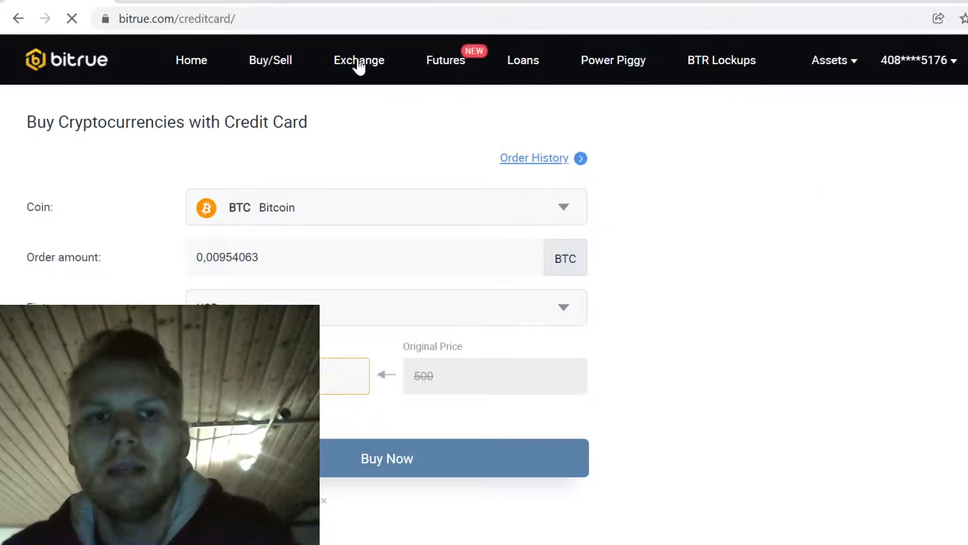
Search 'btc' on the Exchange page, open BTC/USDT and scroll to its order forms
click(359, 60)
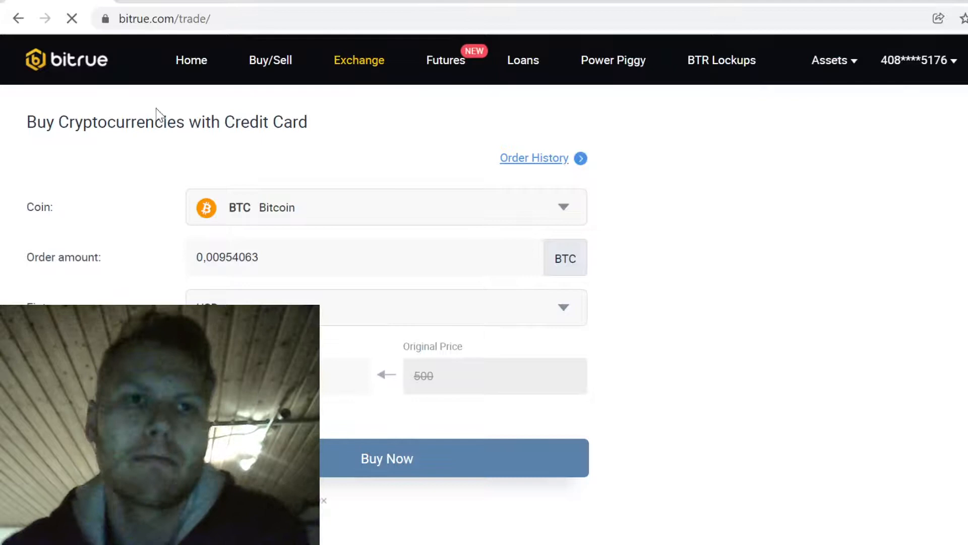
click(358, 60)
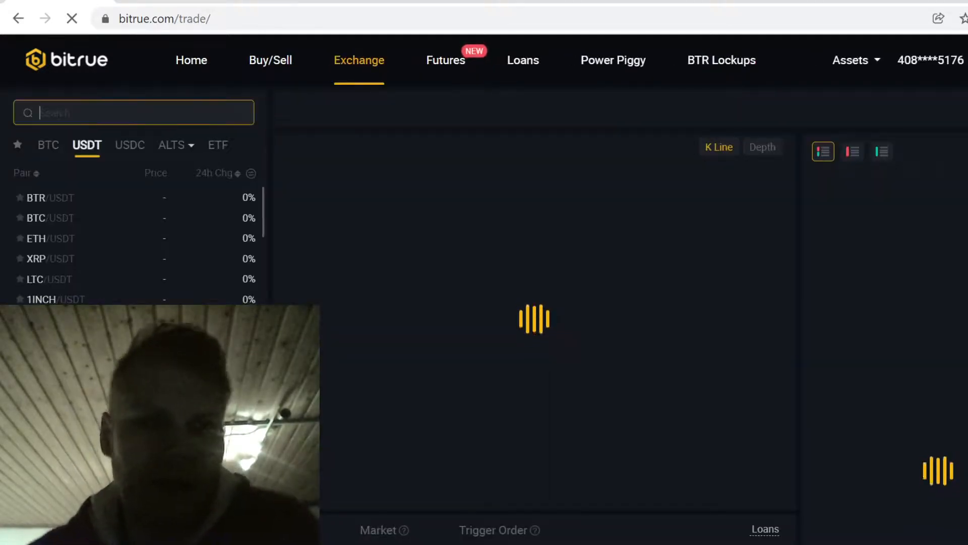
text(btc)
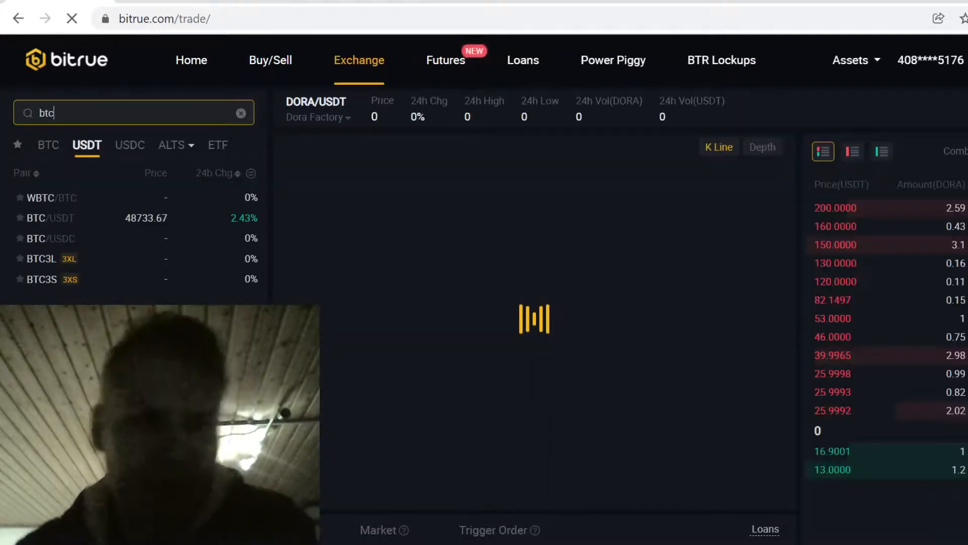
click(45, 218)
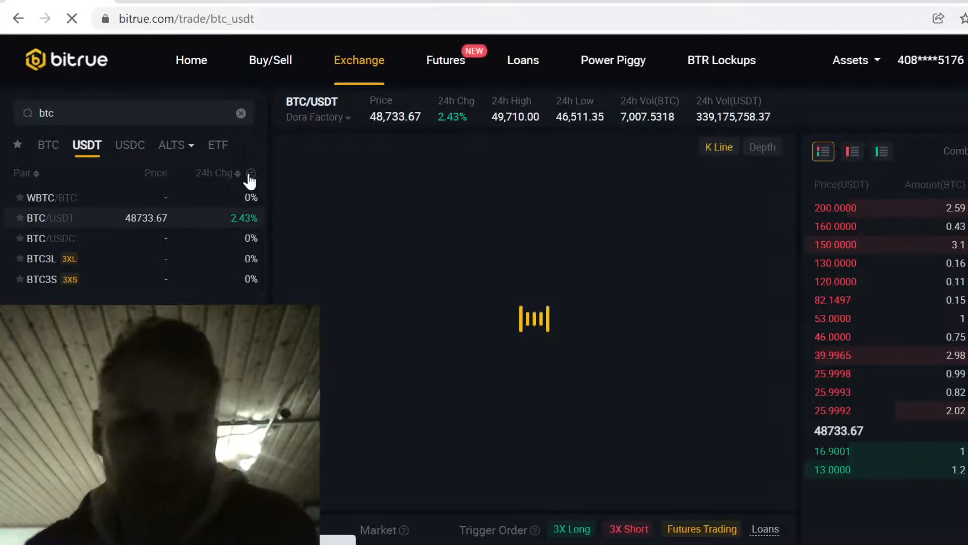
scroll(down, 3)
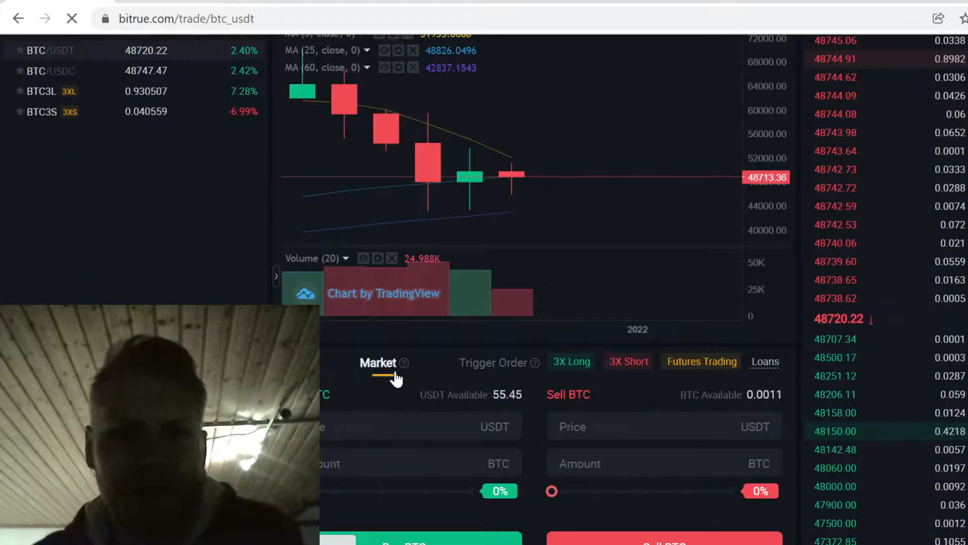
scroll(down, 3)
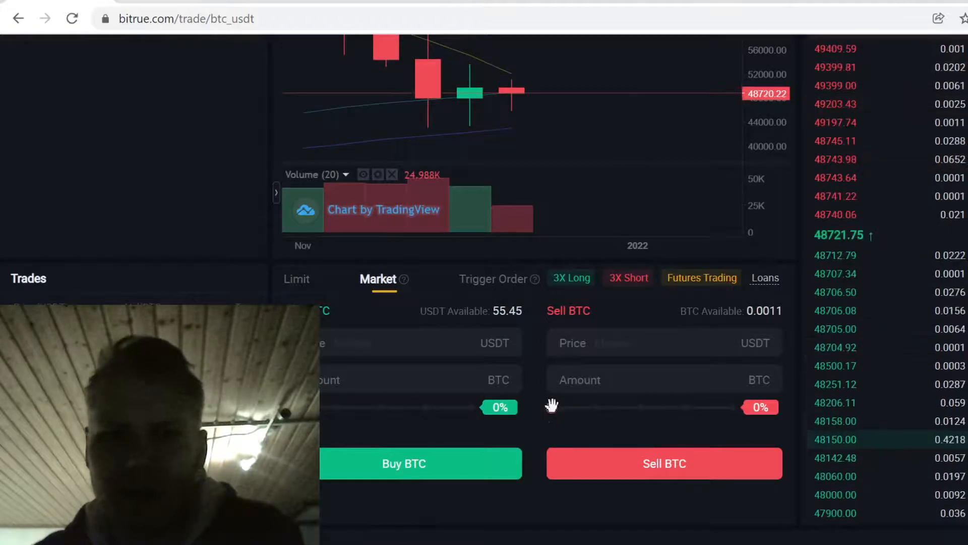
drag(549, 407, 732, 407)
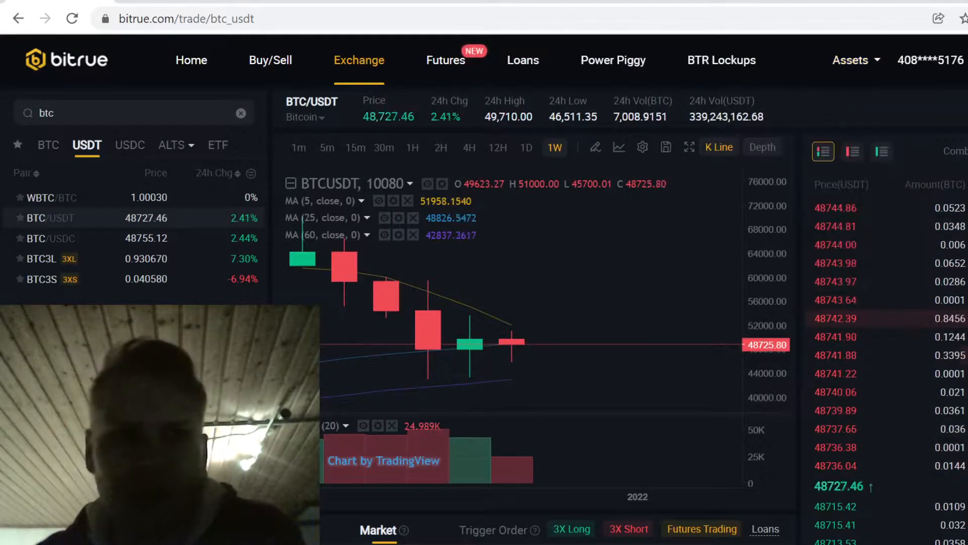
Open DOSE/USDT, set the market buy slider to 100% (369.7 DOSE), then return to Gumroad
text(dose)
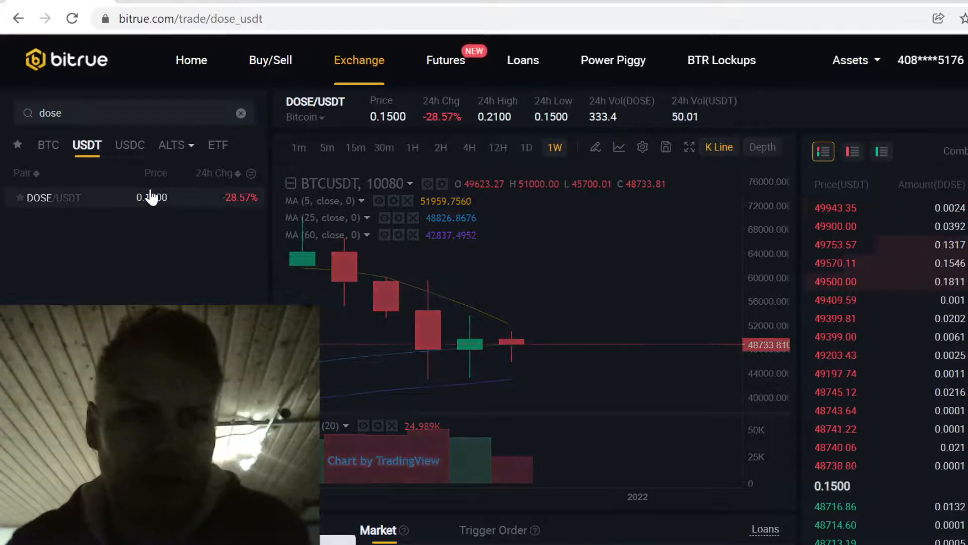
scroll(down, 3)
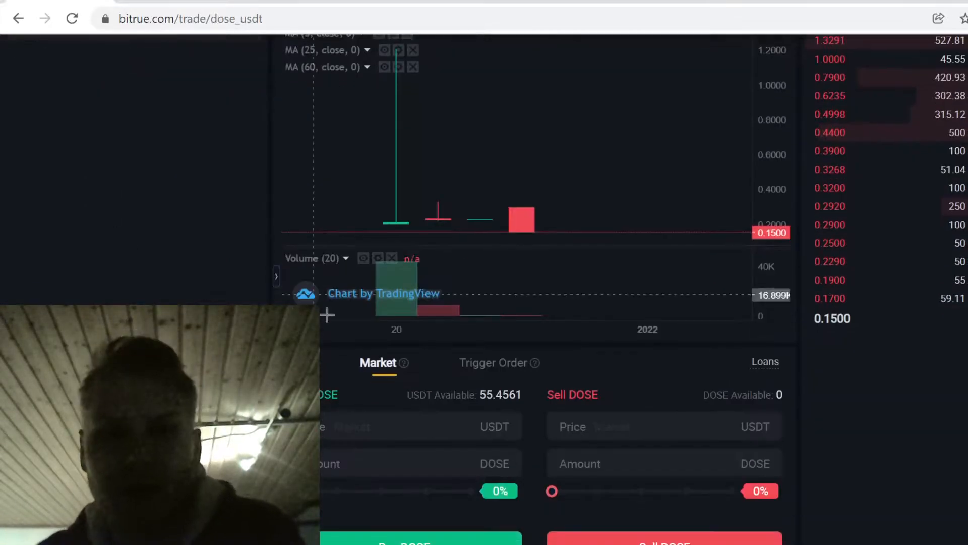
scroll(down, 3)
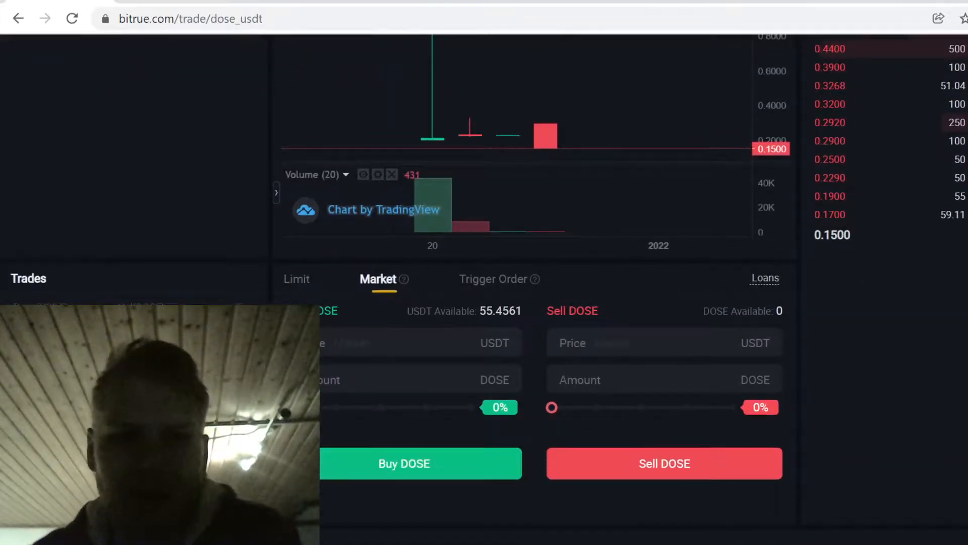
drag(484, 407, 485, 407)
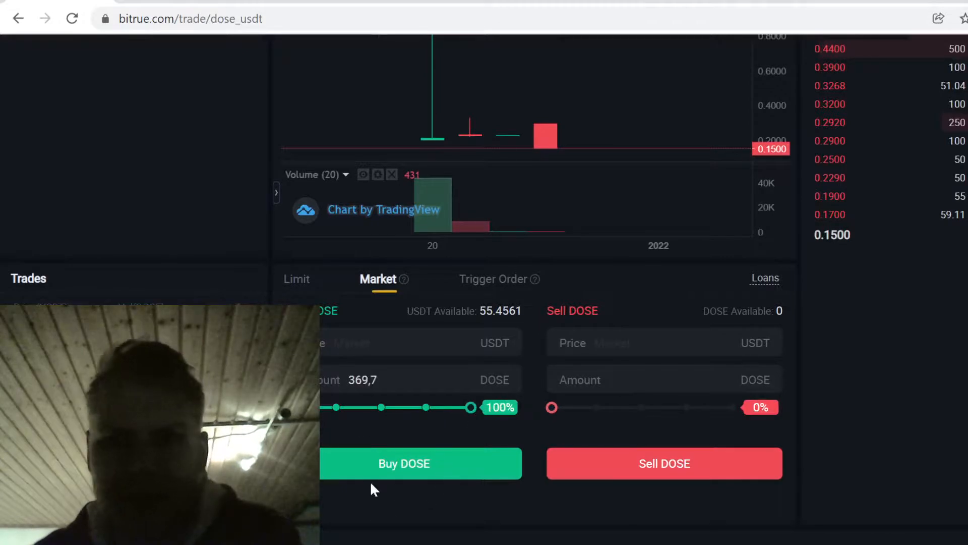
mouse_move(453, 444)
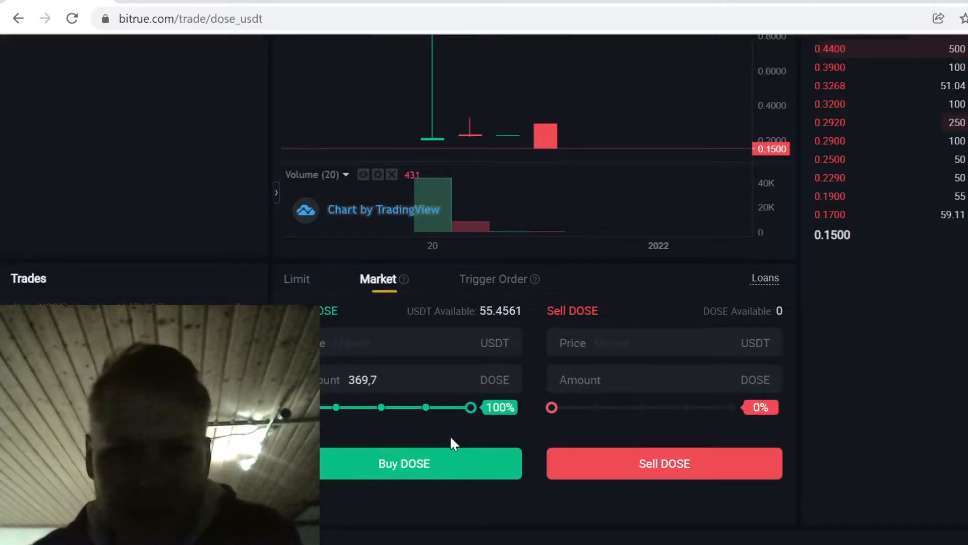
click(851, 60)
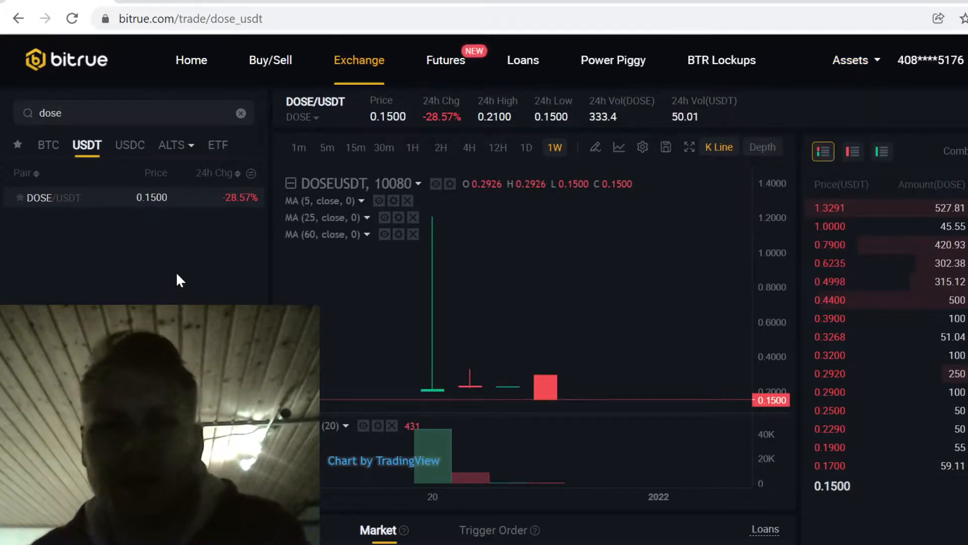
mouse_move(222, 289)
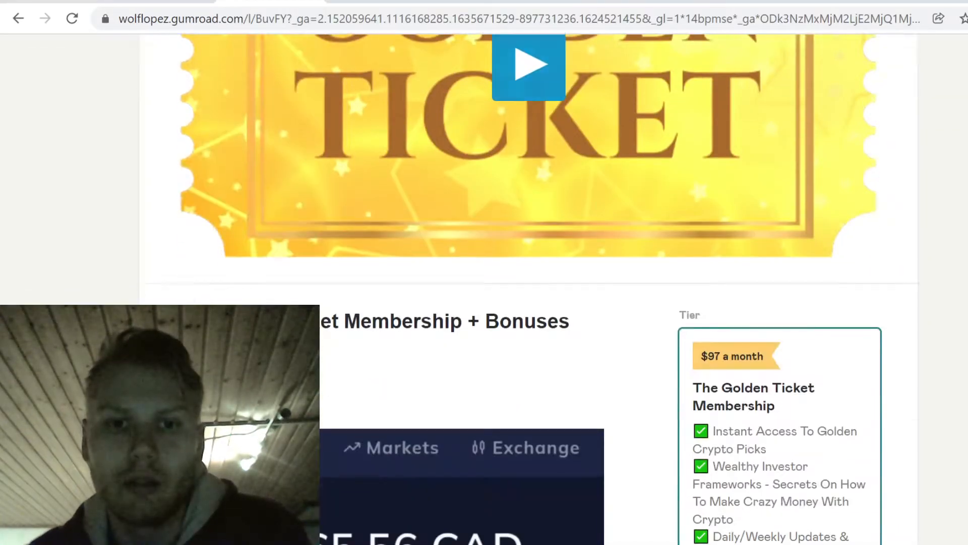
scroll(up, 3)
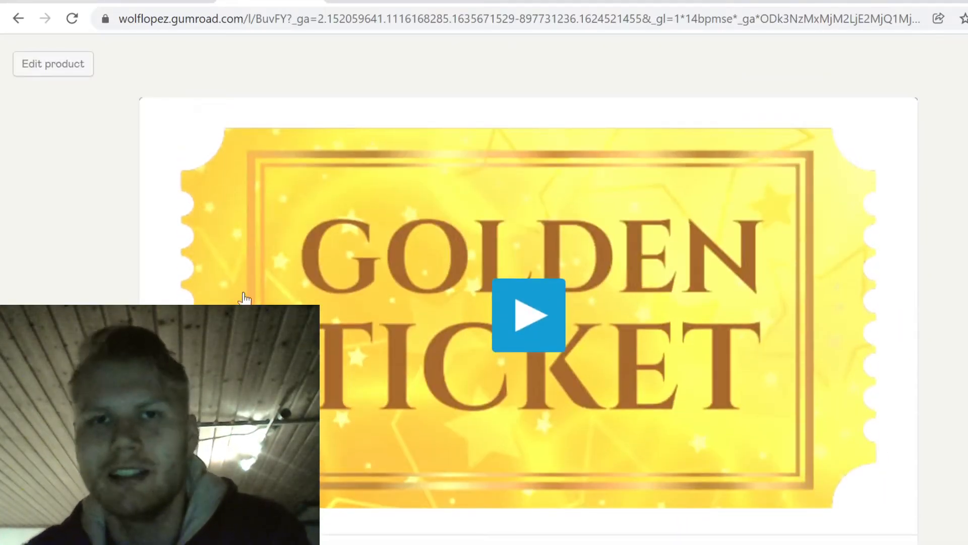